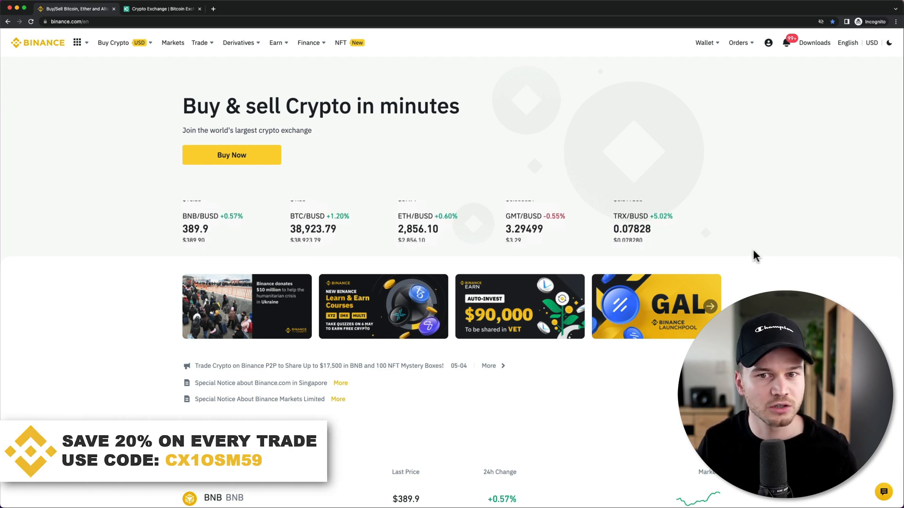
- Go to Wallet Overview and start a USD bank-transfer (SWIFT) fiat withdrawal
left_click(704, 43)
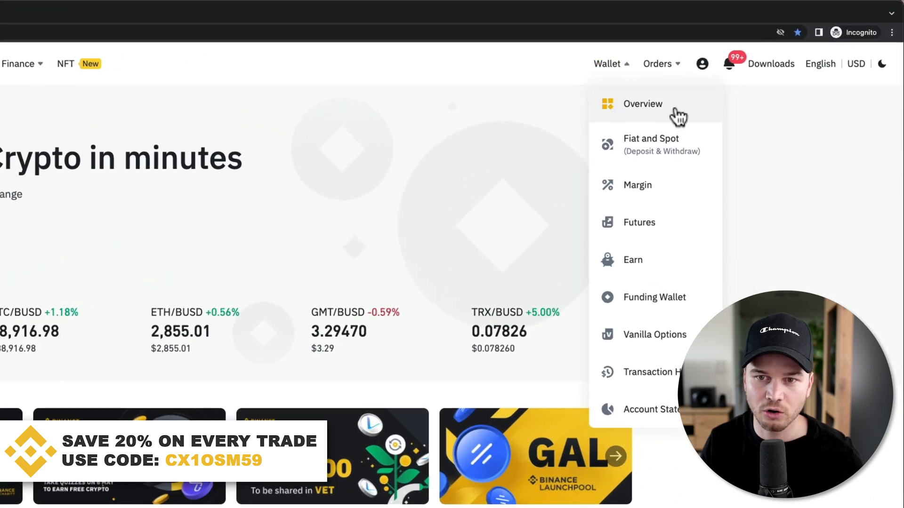
left_click(642, 103)
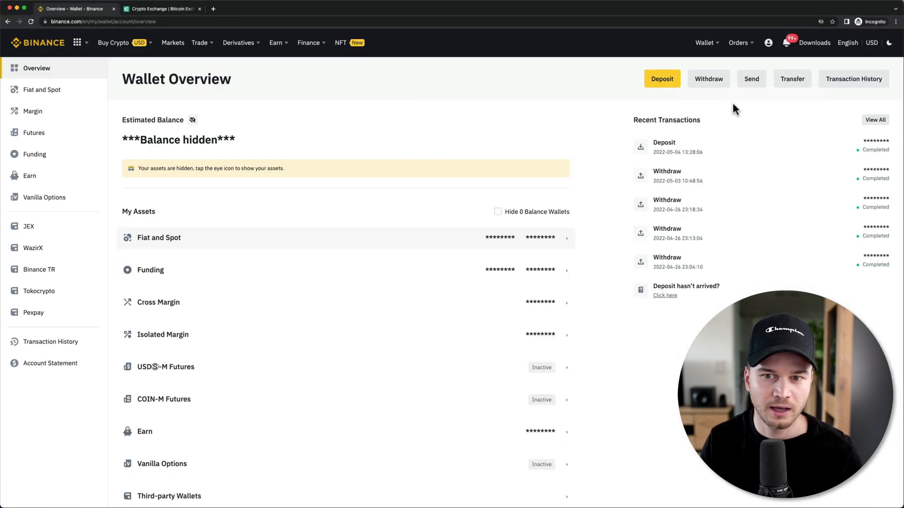
mouse_move(709, 79)
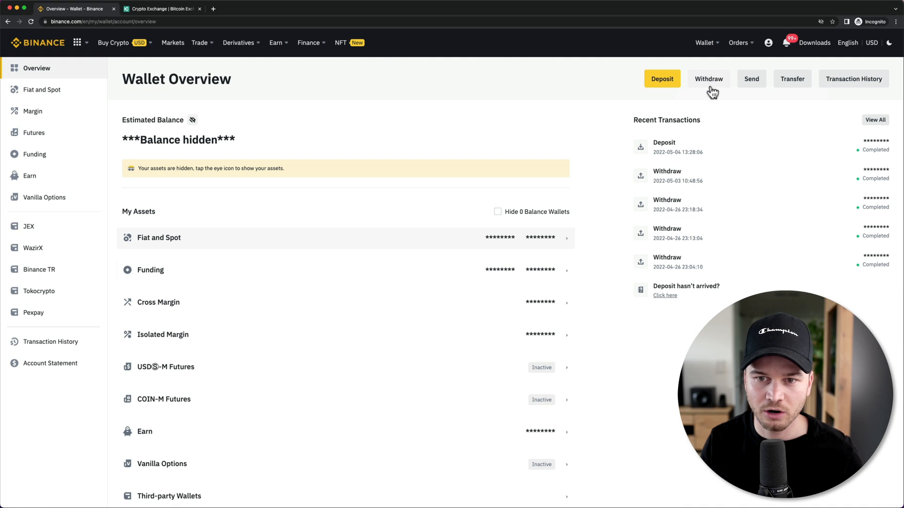
left_click(708, 79)
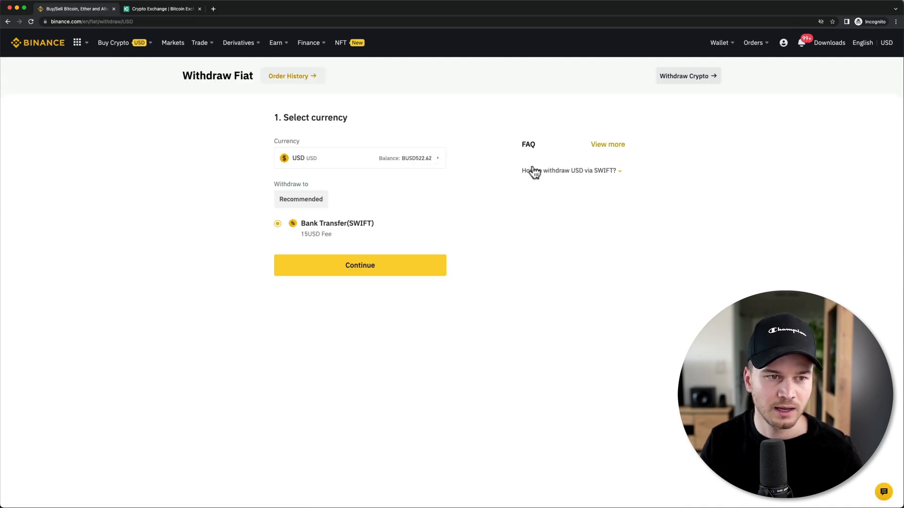
mouse_move(279, 98)
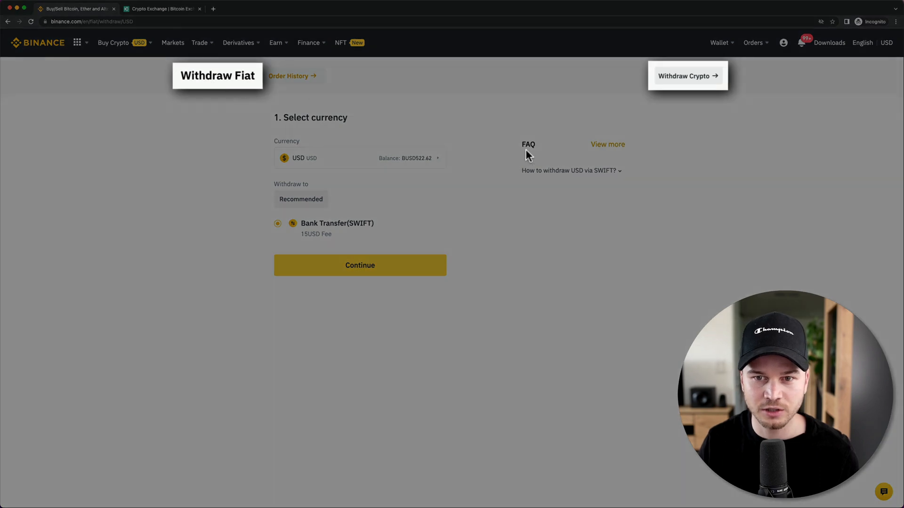
mouse_move(692, 79)
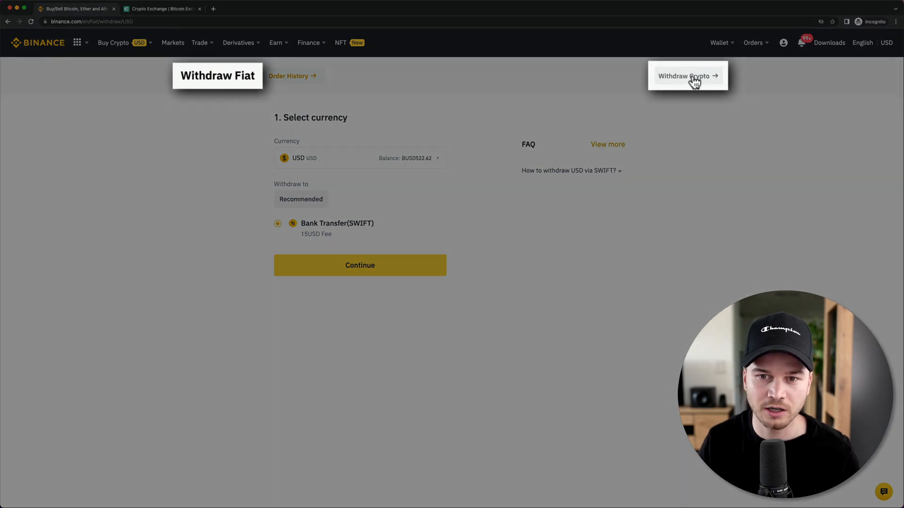
- Switch to Withdraw Crypto and pick LTC Litecoin via an 'ltc' coin search
left_click(687, 75)
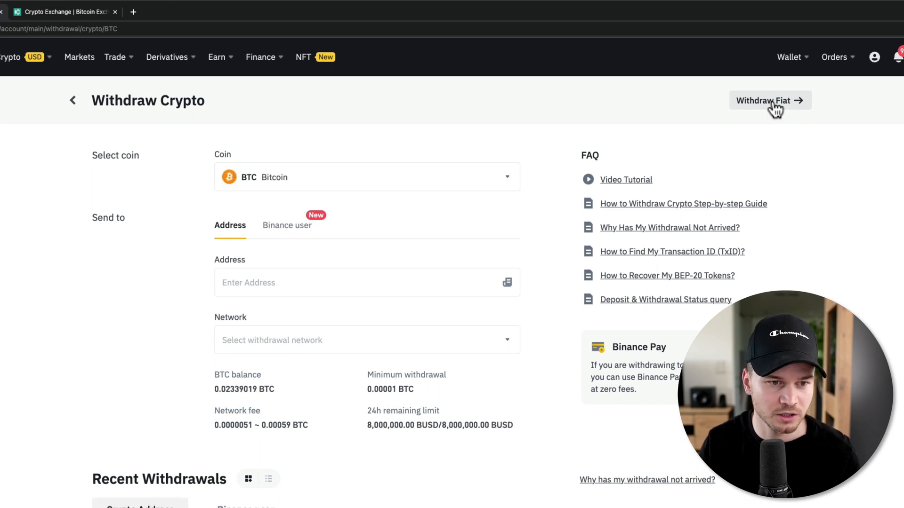
mouse_move(504, 195)
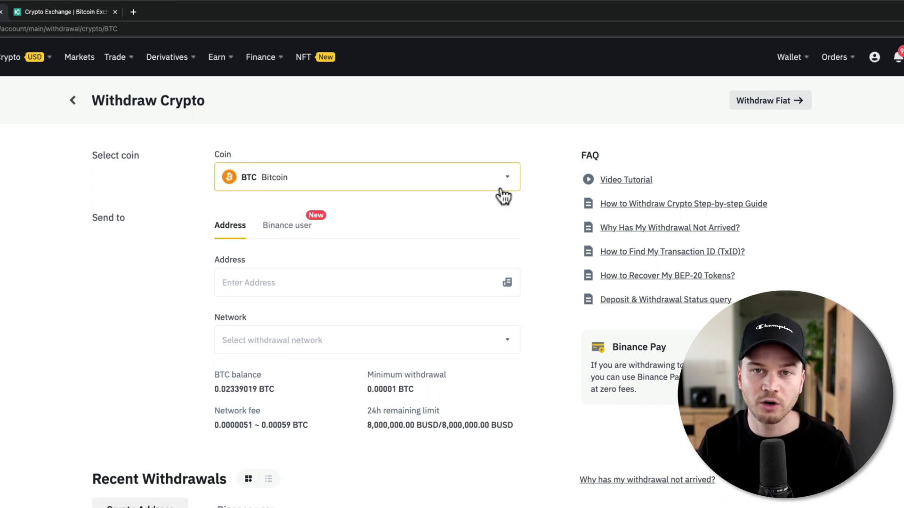
mouse_move(502, 190)
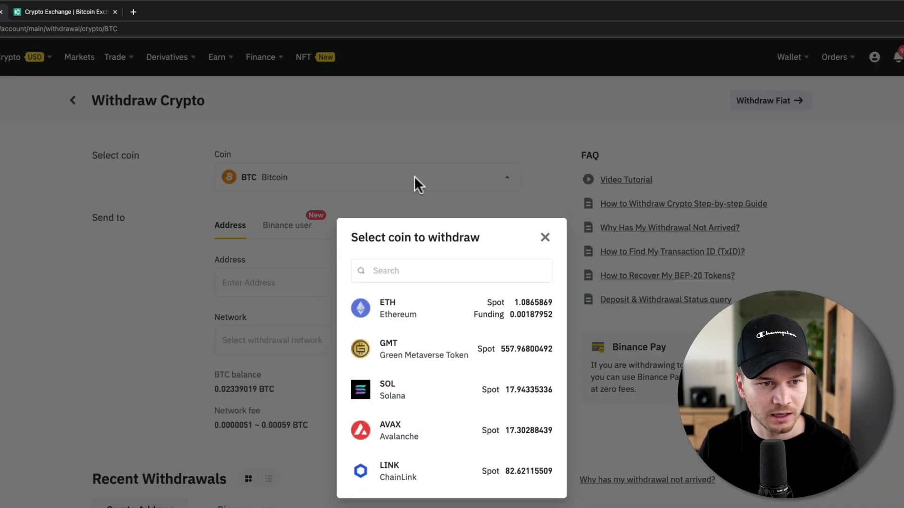
type("lt")
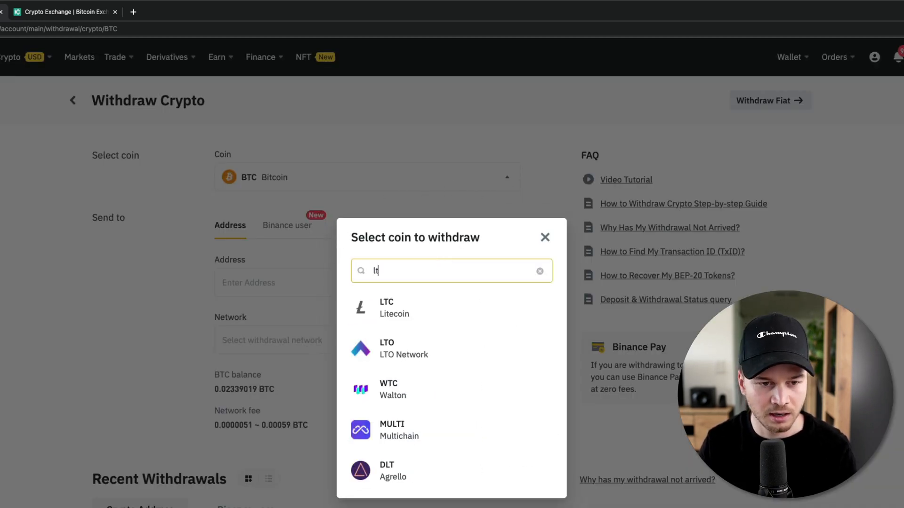
type("c")
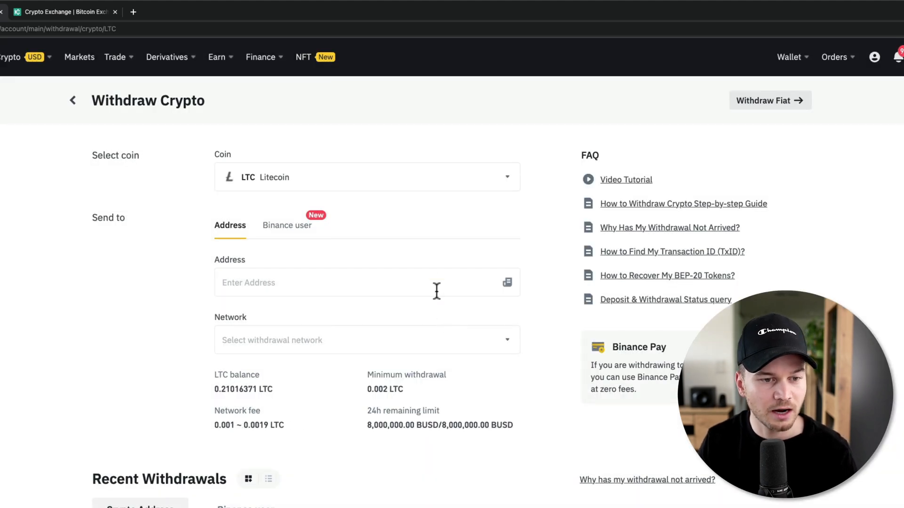
- Copy the KuCoin LTC deposit address and return to Binance's Address field
left_click(346, 283)
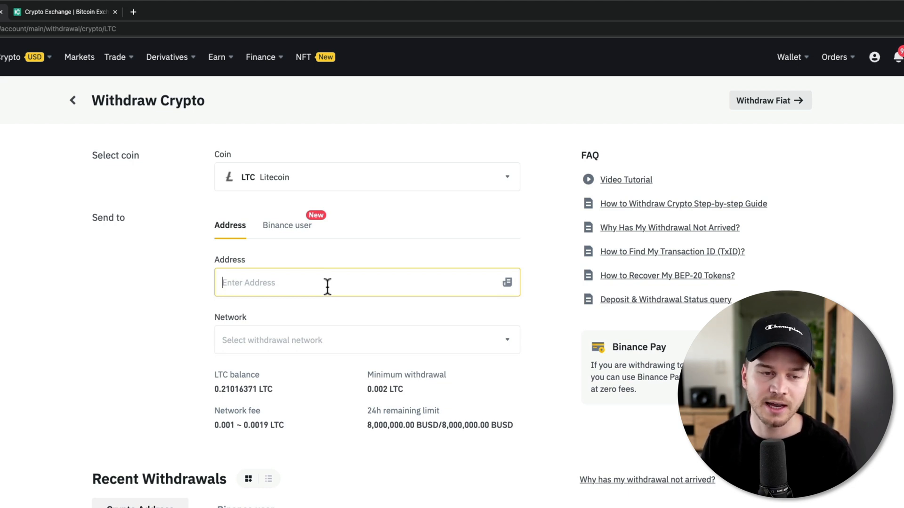
mouse_move(323, 287)
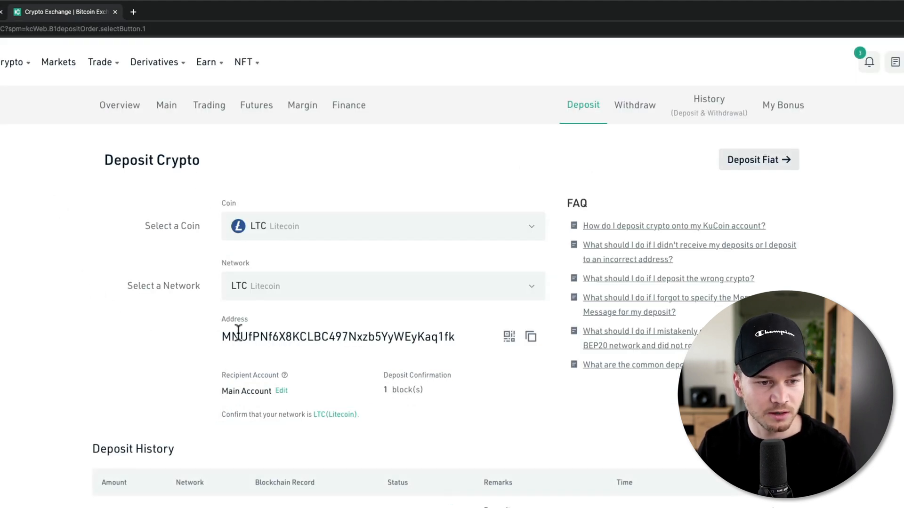
mouse_move(531, 336)
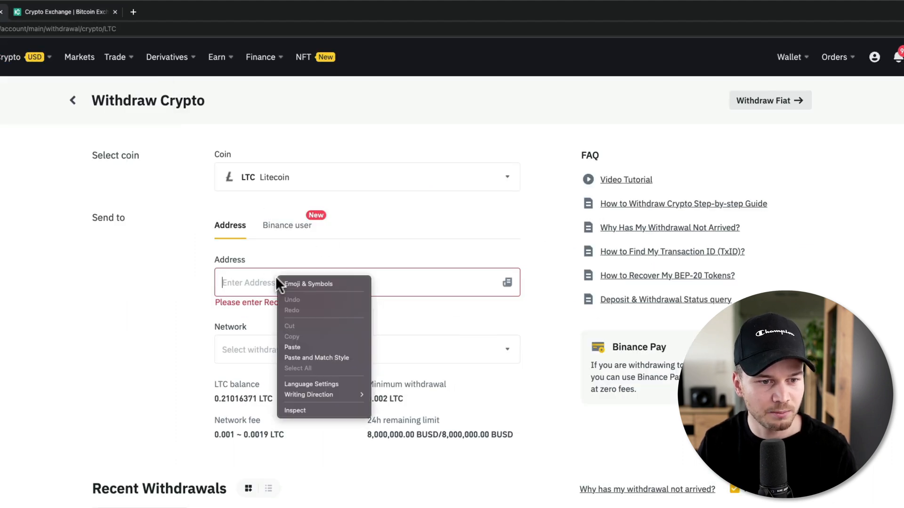
- Paste the KuCoin address on the LTC network and enter 0.05 LTC
left_click(292, 346)
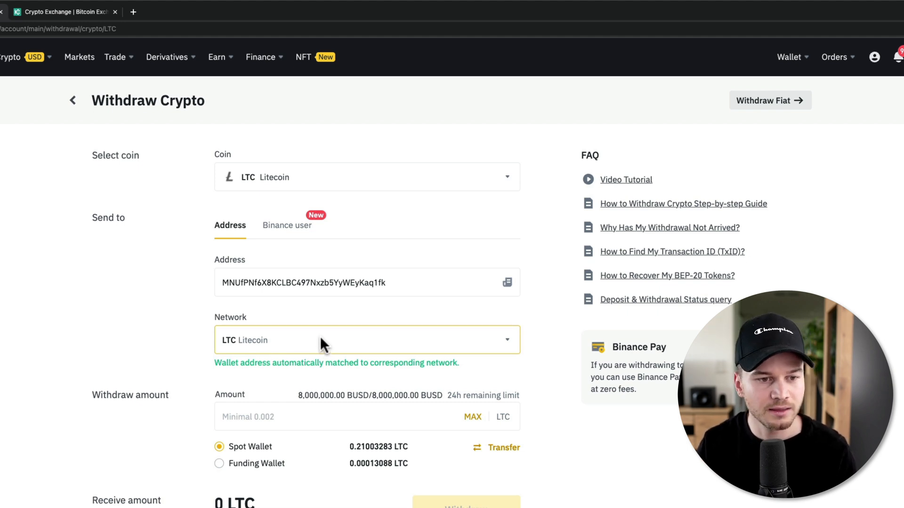
mouse_move(342, 342)
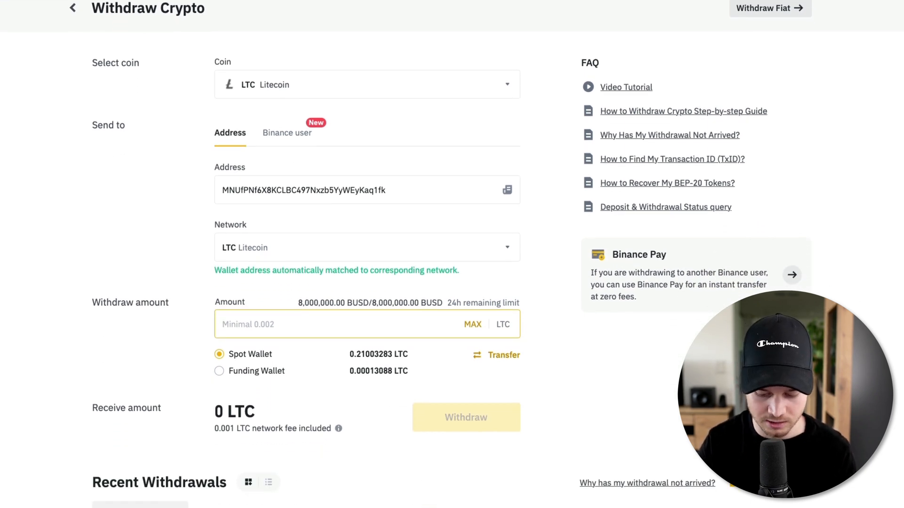
type("0.1")
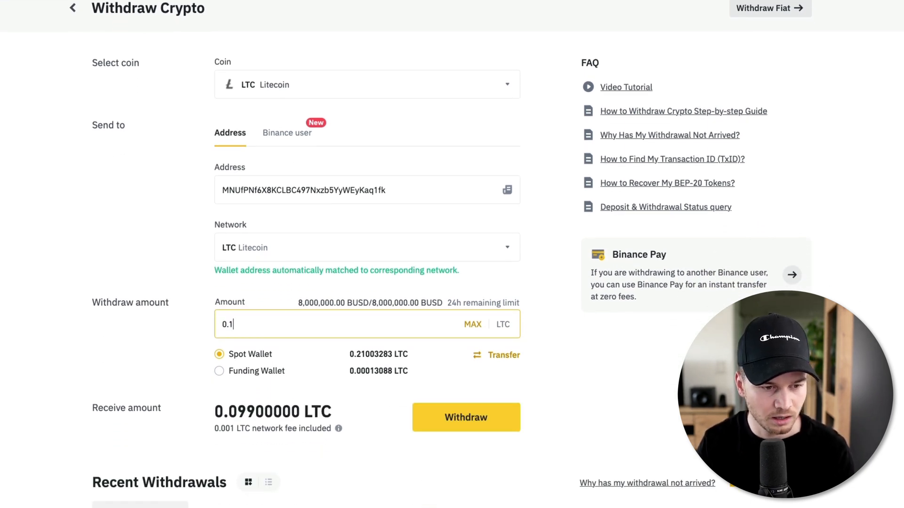
type("0.05")
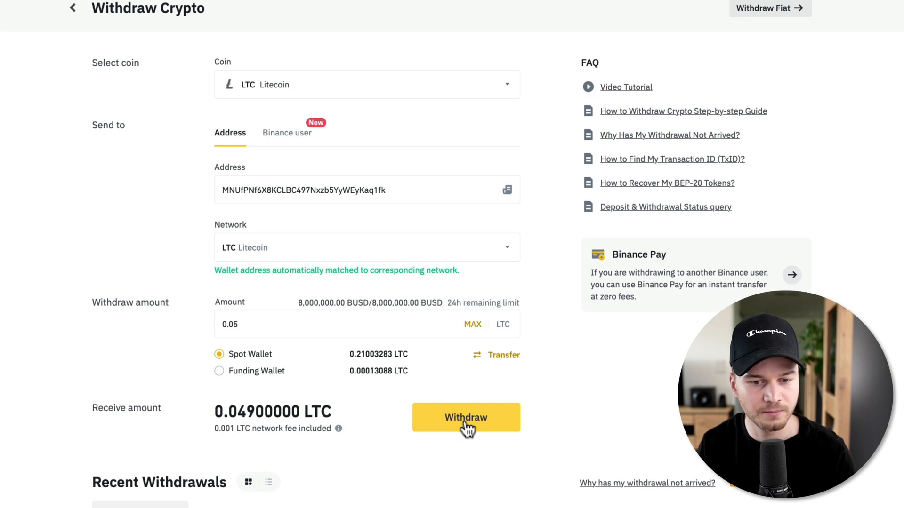
- Withdraw, continue past the summary, and submit after security verification
left_click(465, 417)
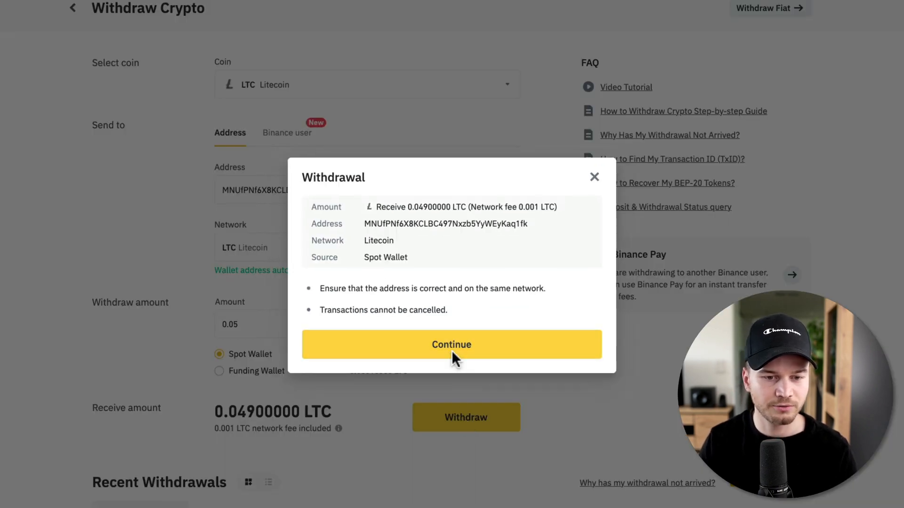
left_click(451, 344)
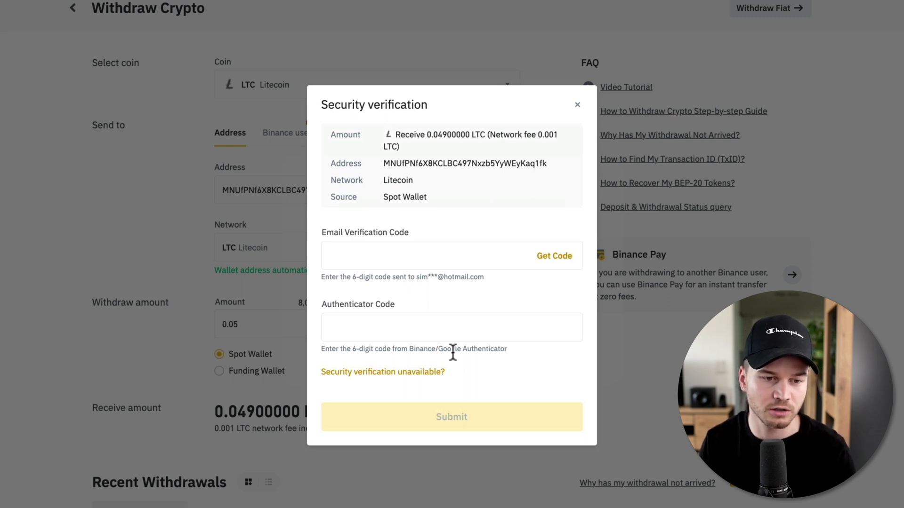
left_click(430, 255)
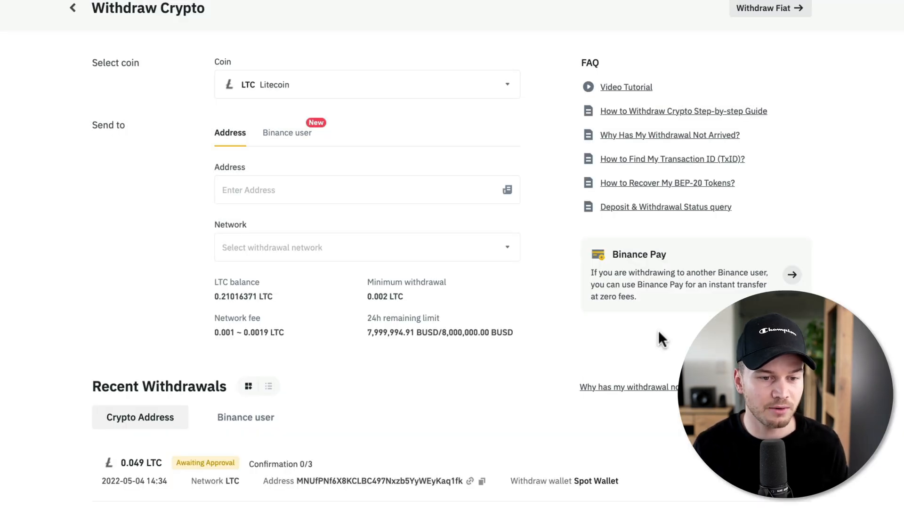
- Scroll the withdrawal page and return to the Binance homepage
scroll("down", 3)
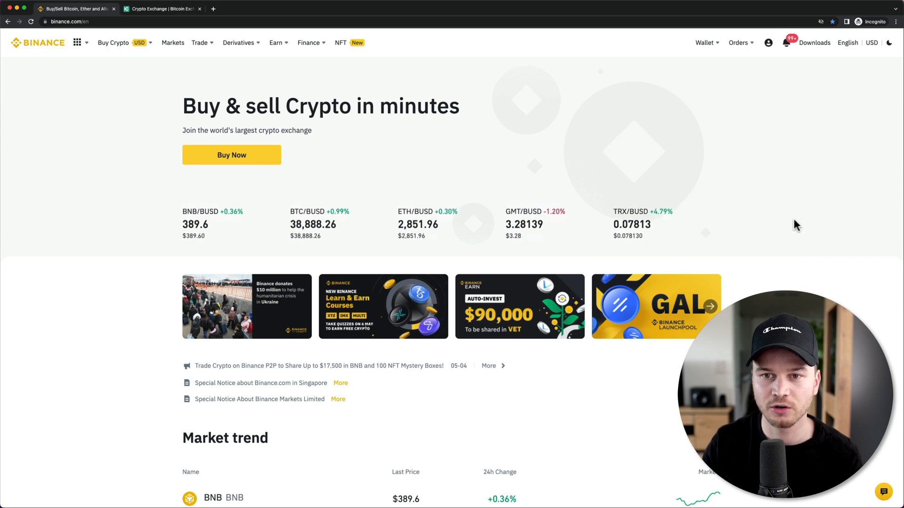
- From Wallet Overview, start a withdrawal and switch it to Withdraw Fiat (EUR)
left_click(703, 42)
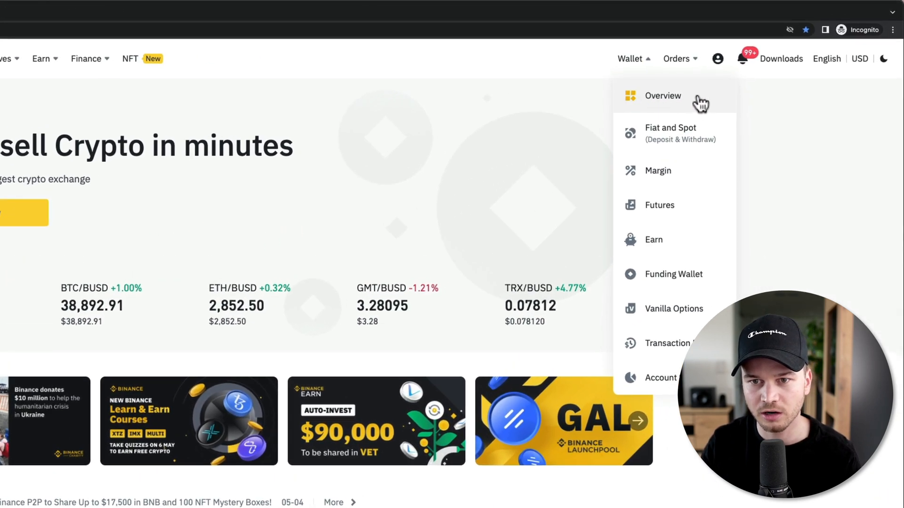
left_click(663, 96)
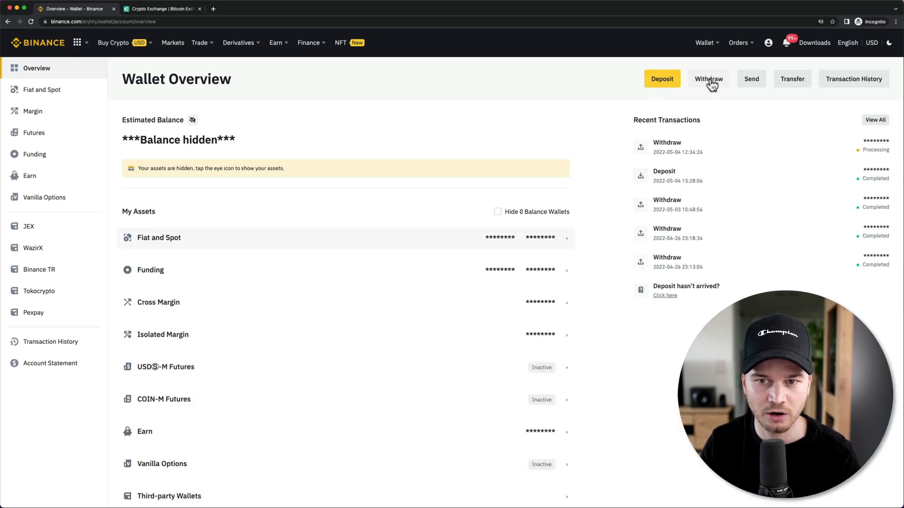
left_click(708, 78)
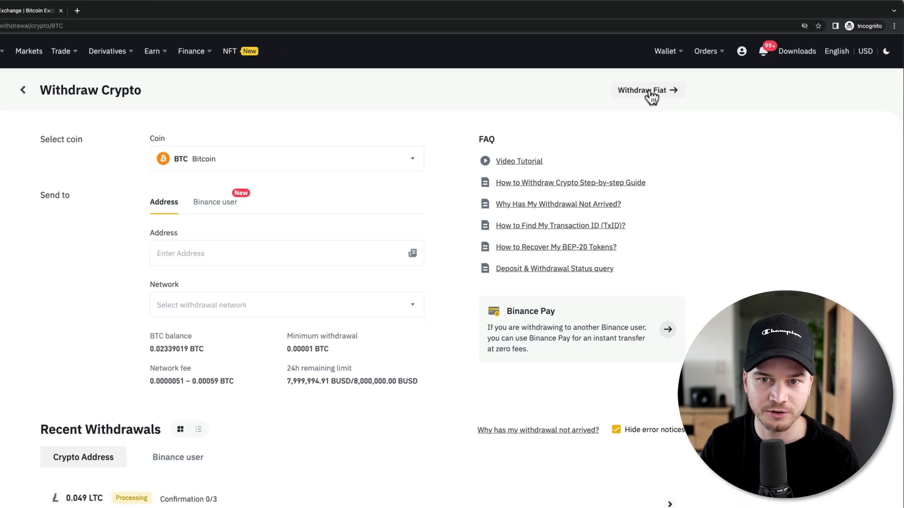
left_click(642, 89)
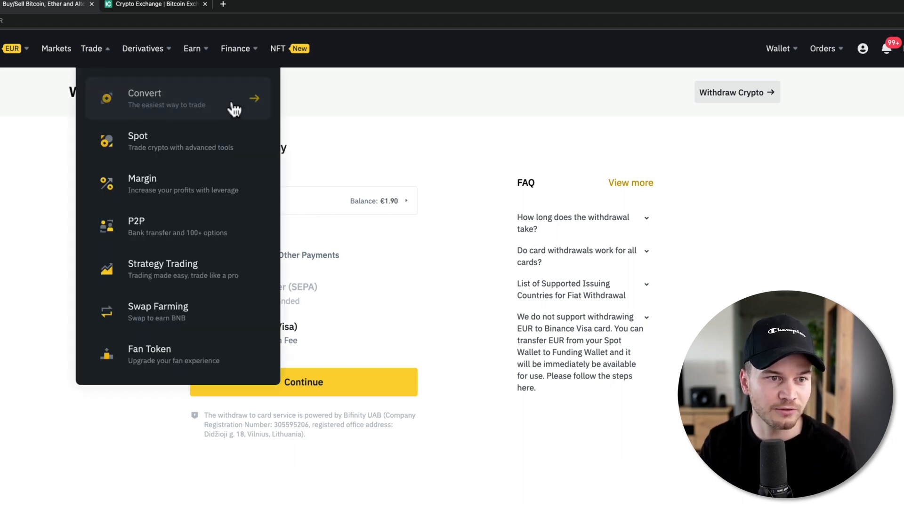
mouse_move(254, 147)
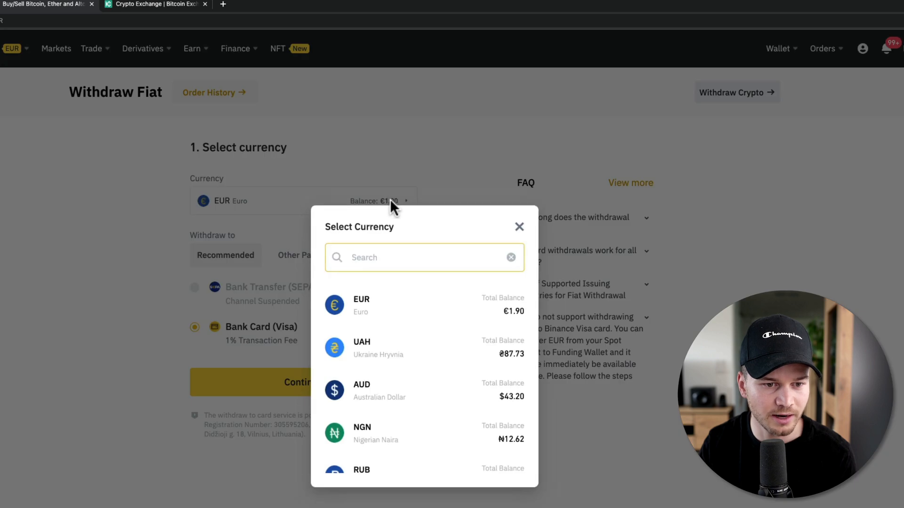
- Scroll the Select Currency list and choose USD, showing a $522.62 balance
scroll("down", 3)
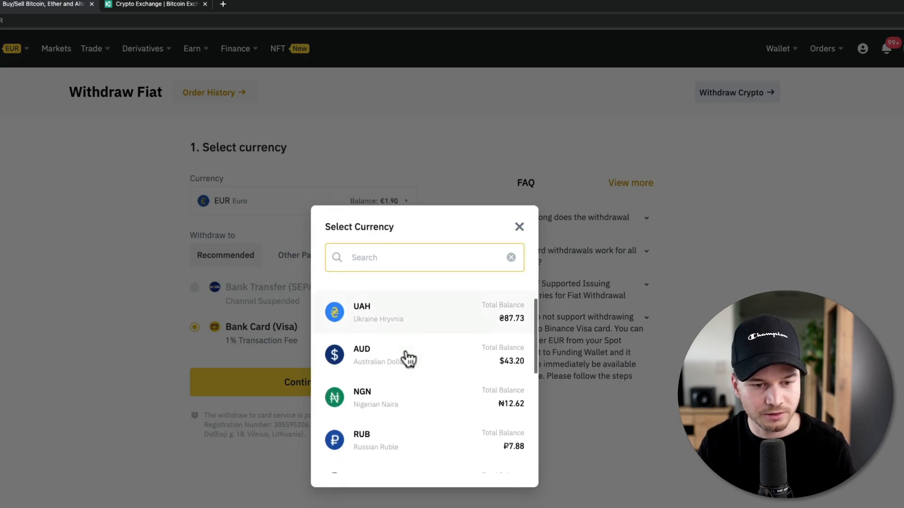
scroll("up", 3)
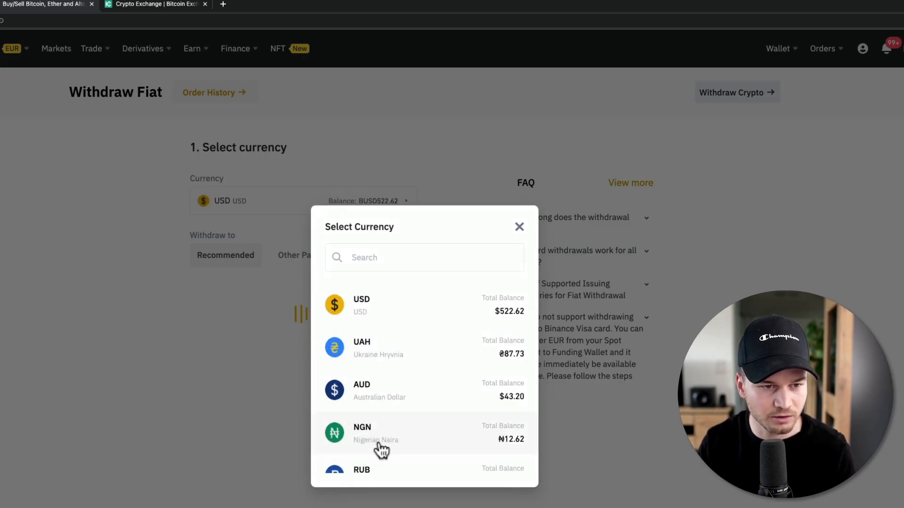
- Close the currency list and continue with Bank Transfer (SWIFT) to the account details form
left_click(362, 305)
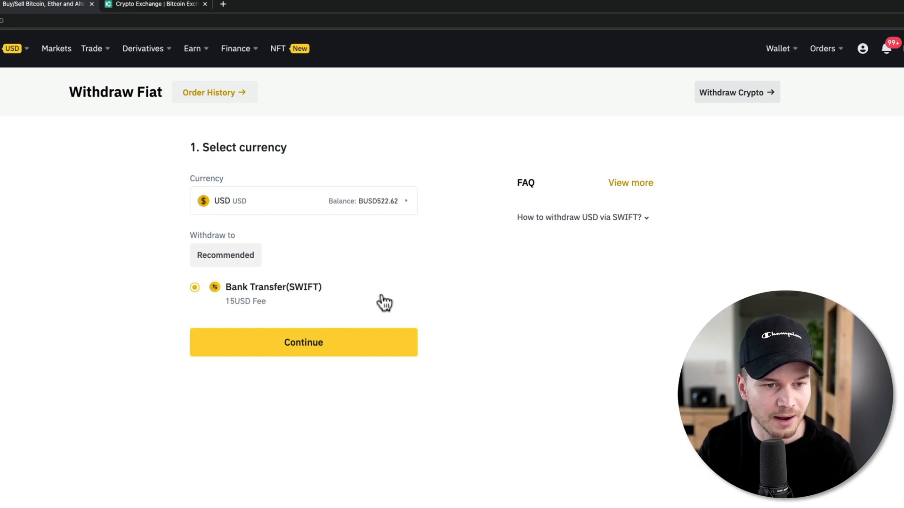
mouse_move(360, 255)
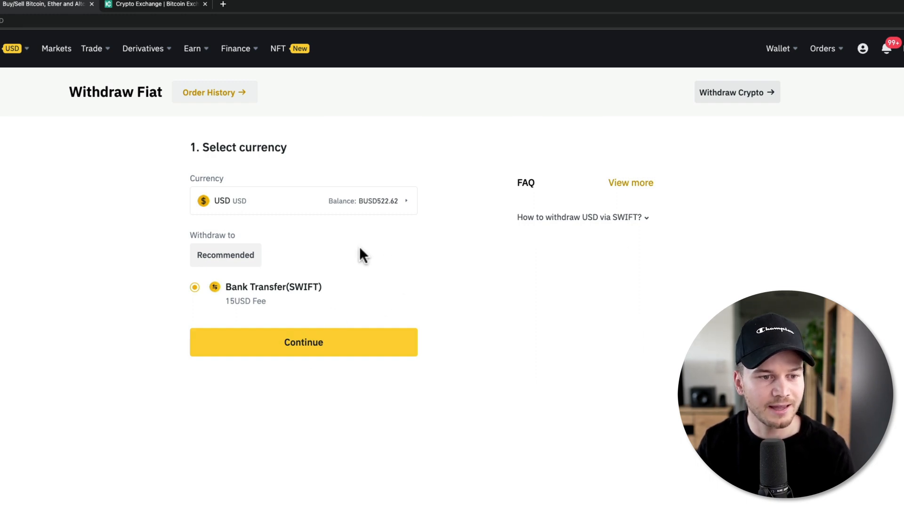
mouse_move(349, 274)
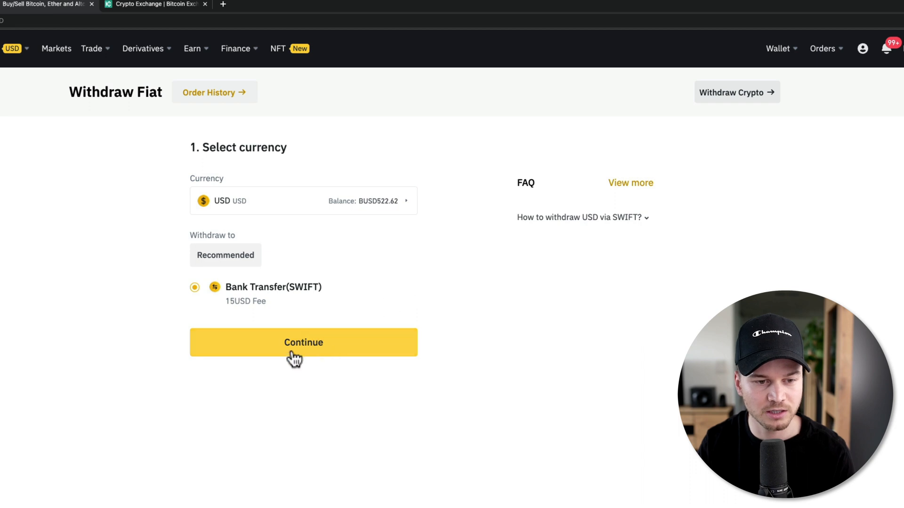
left_click(303, 343)
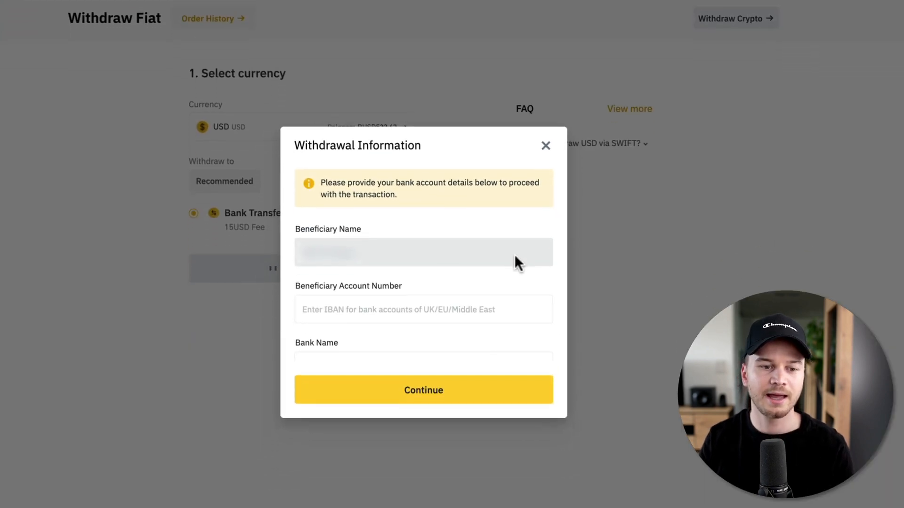